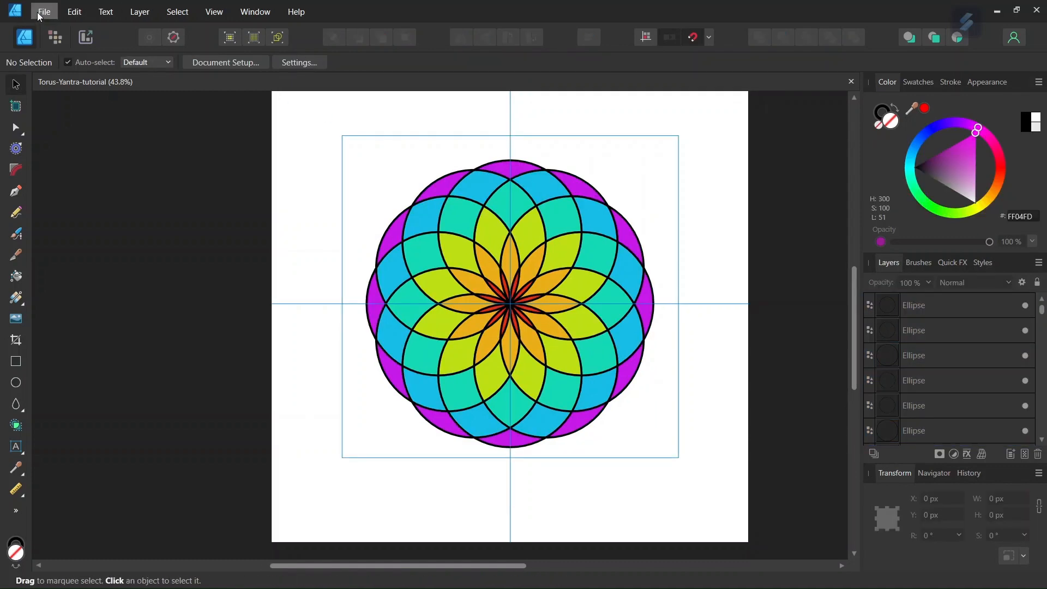
# Create a new 2000 × 2000 px document with units set to pixels
pyautogui.click(47, 11)
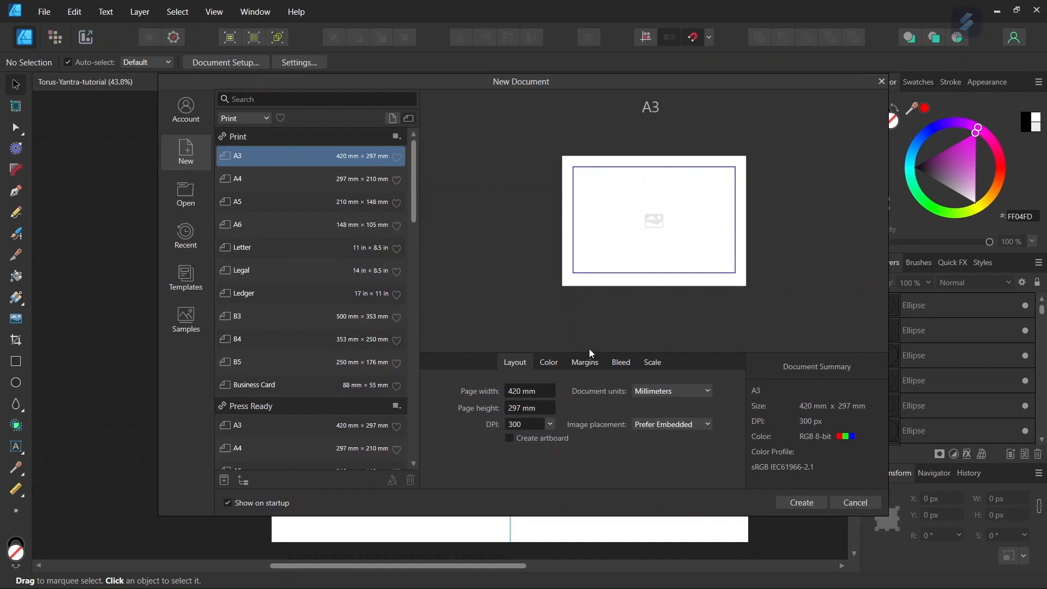
pyautogui.click(707, 390)
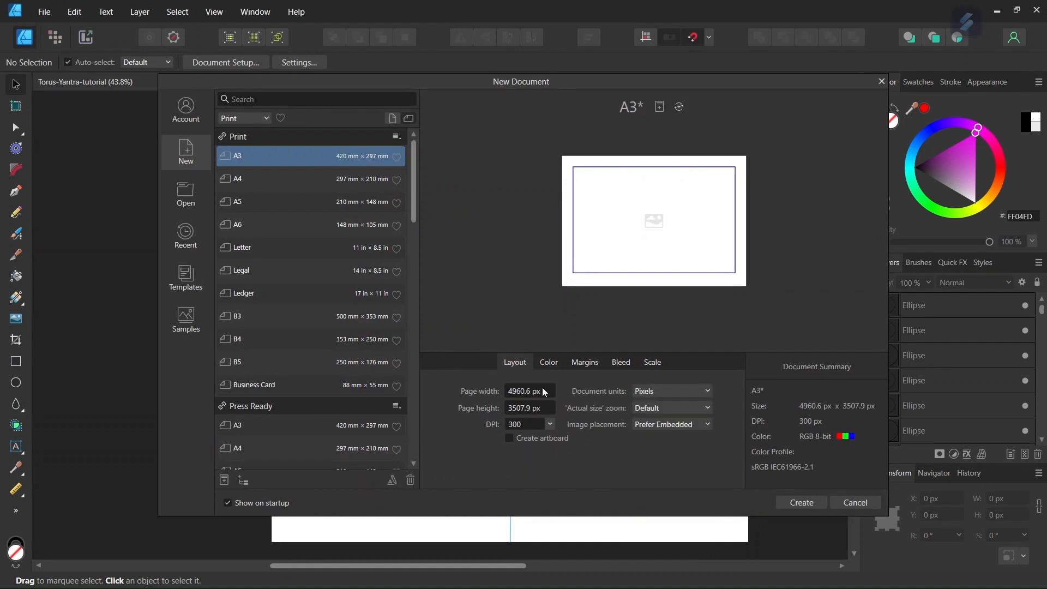
pyautogui.write('2000')
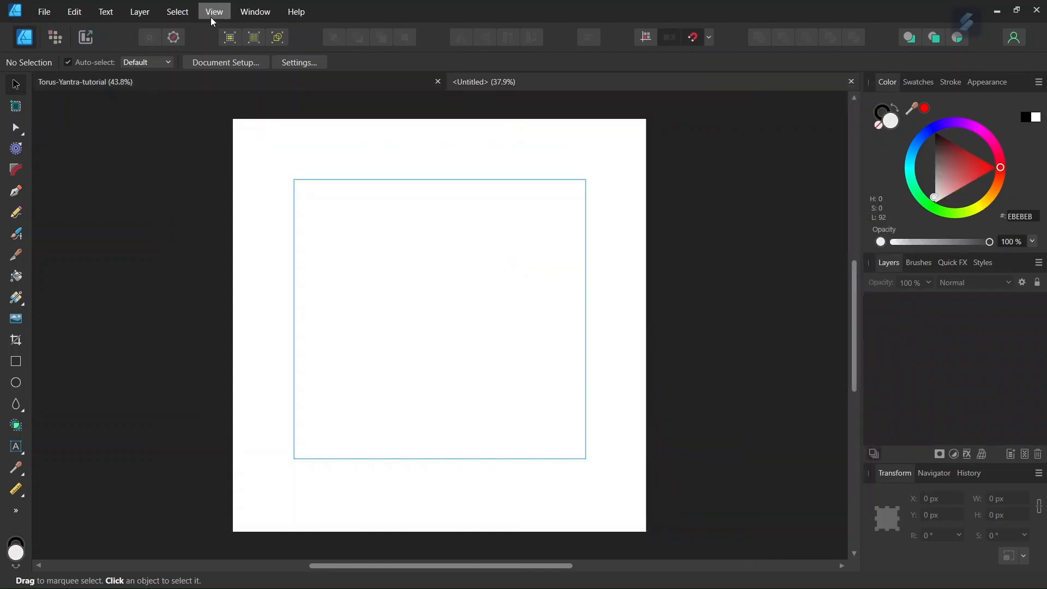
# Add a horizontal and a vertical guide at 1000 px in the Guides Manager
pyautogui.click(213, 11)
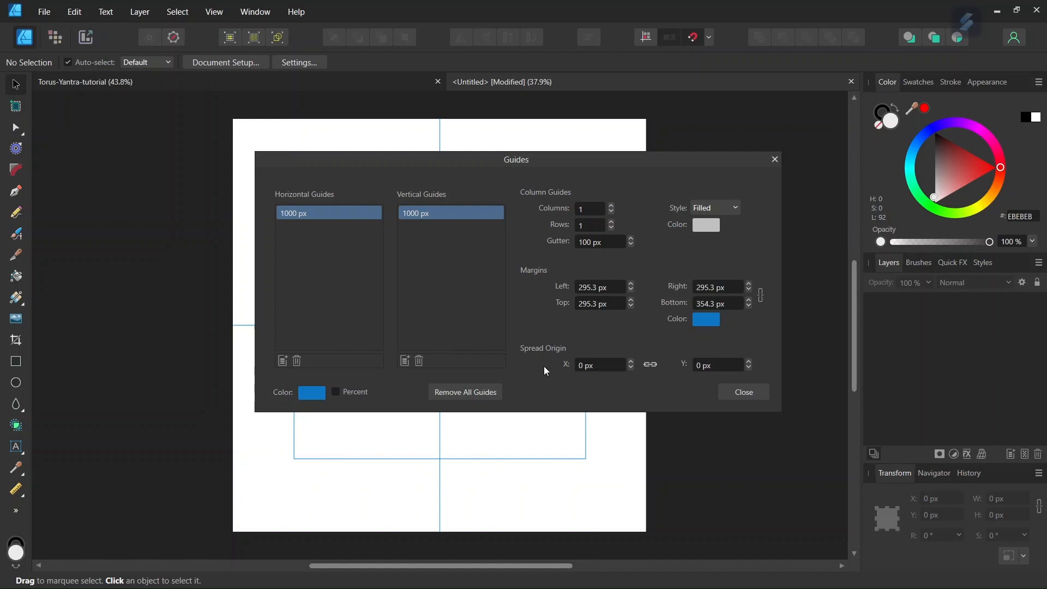
pyautogui.click(743, 392)
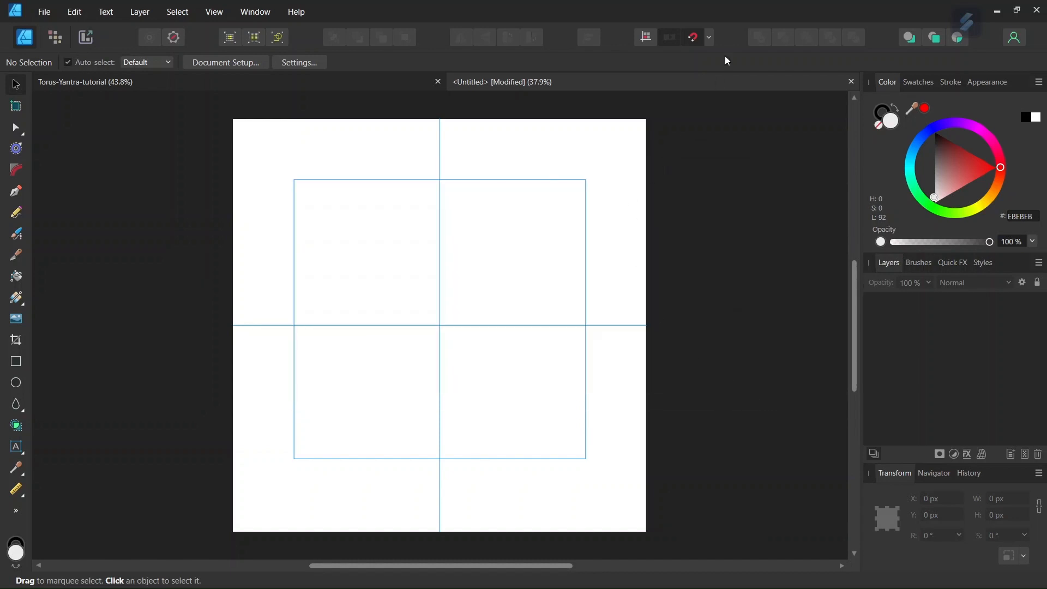
pyautogui.click(708, 37)
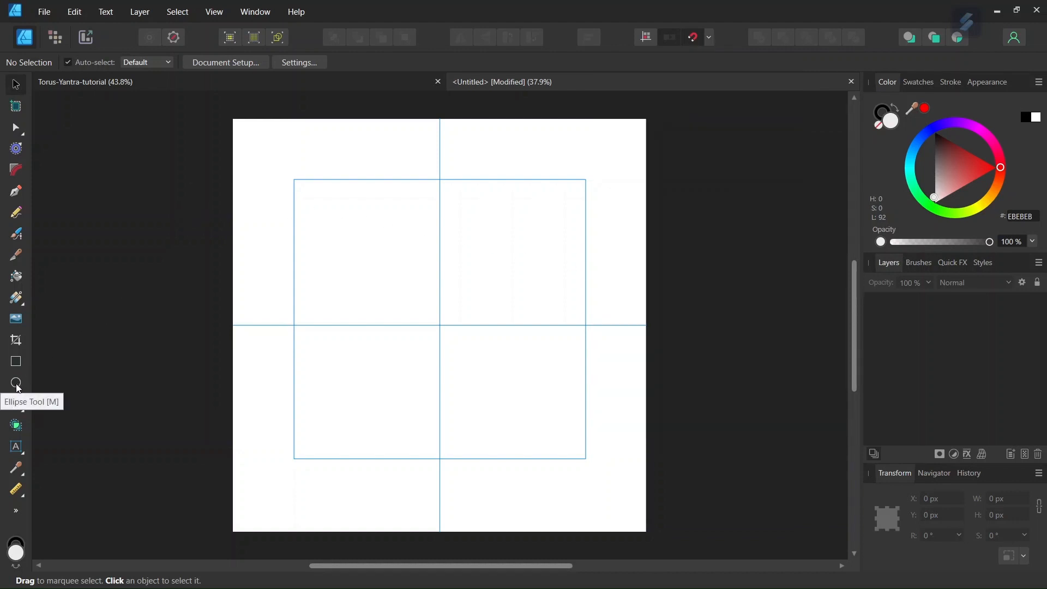
# Draw a circle in the upper half of the page touching the horizontal guide
pyautogui.click(15, 382)
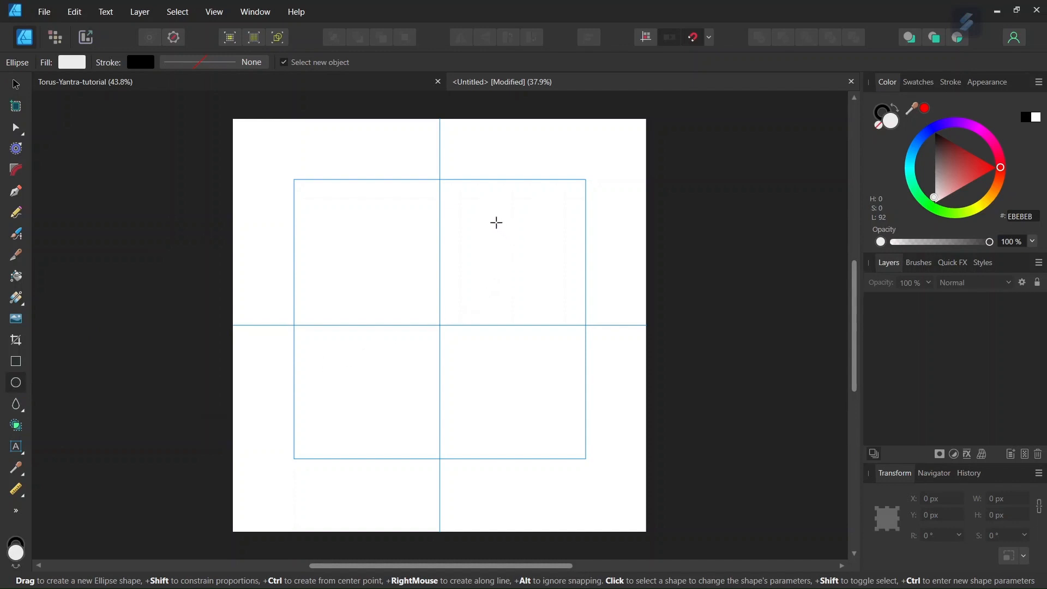
pyautogui.moveTo(495, 222); pyautogui.dragTo(513, 247)
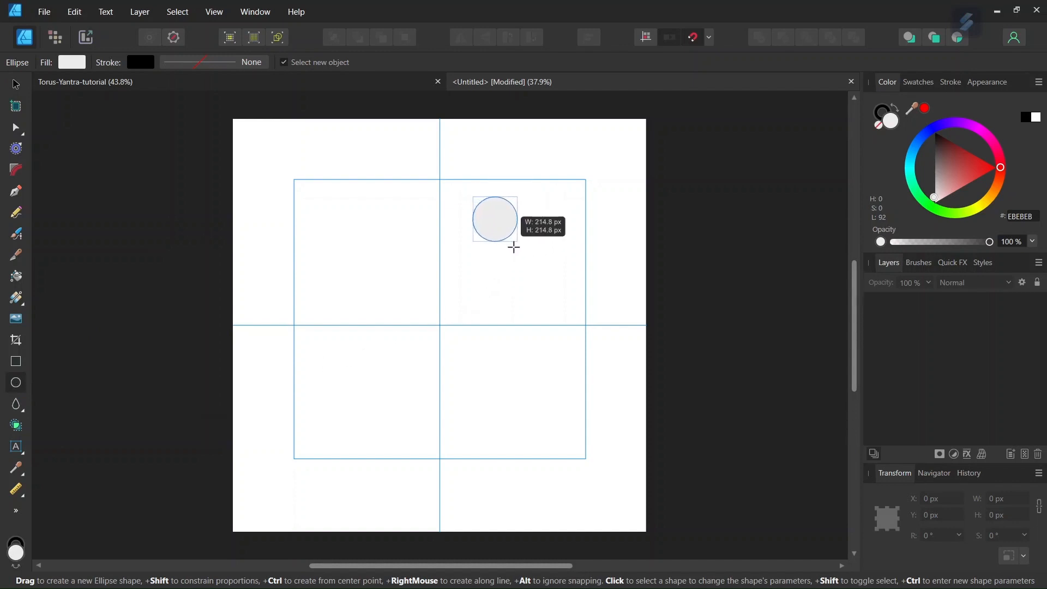
pyautogui.moveTo(514, 246); pyautogui.dragTo(561, 321)
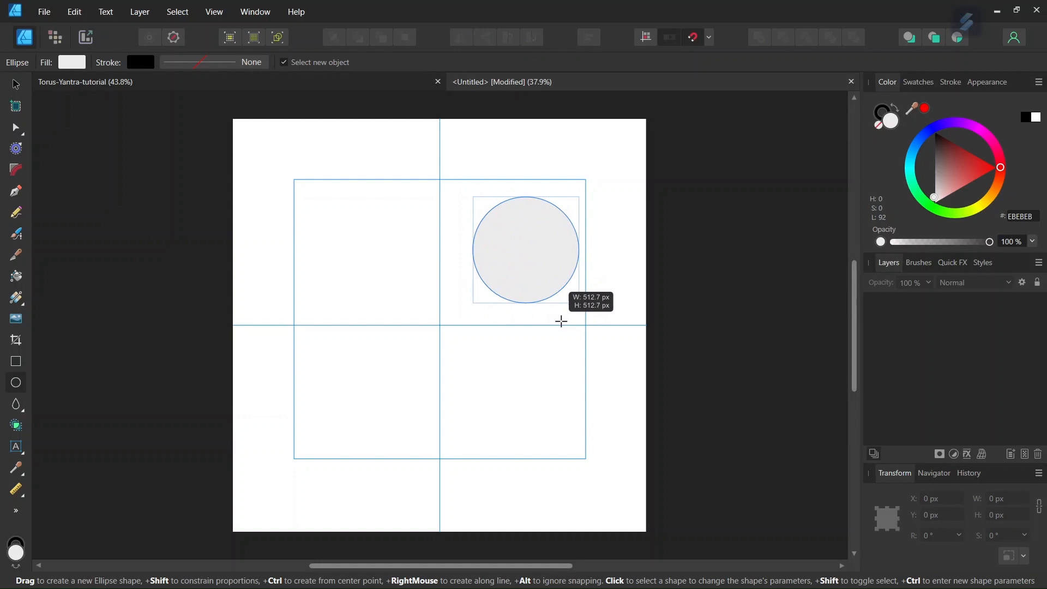
pyautogui.moveTo(559, 322); pyautogui.dragTo(570, 343)
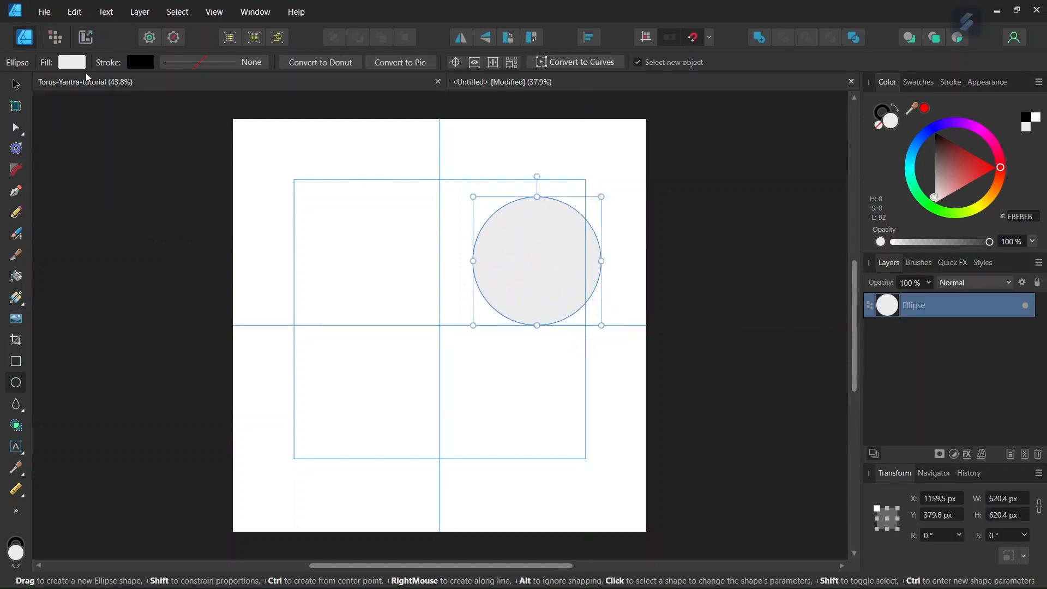
# Remove the circle's fill and give it a 2 pt black outline
pyautogui.click(71, 62)
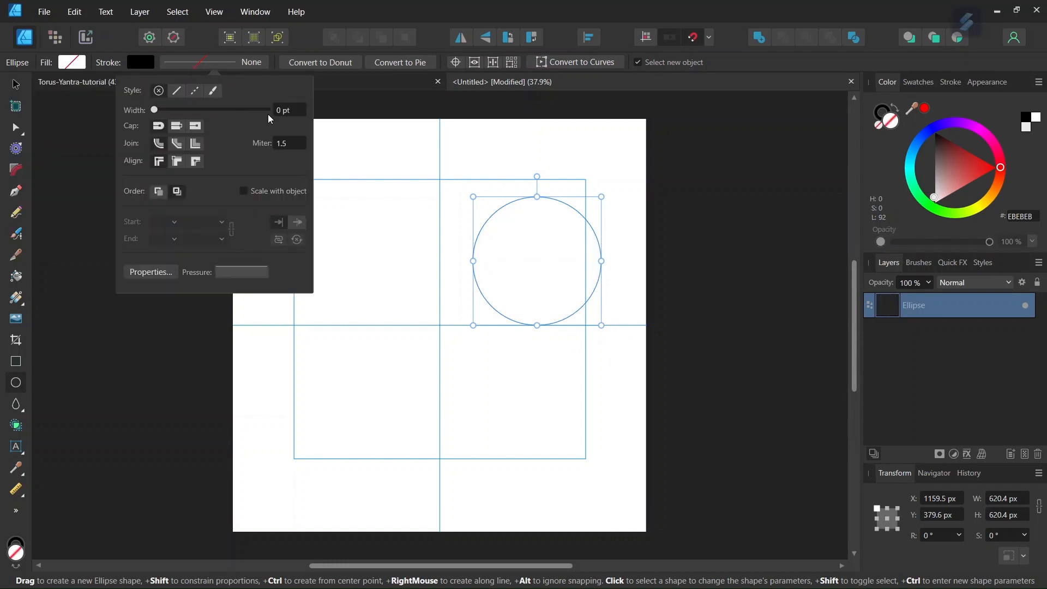
pyautogui.moveTo(154, 110); pyautogui.dragTo(181, 110)
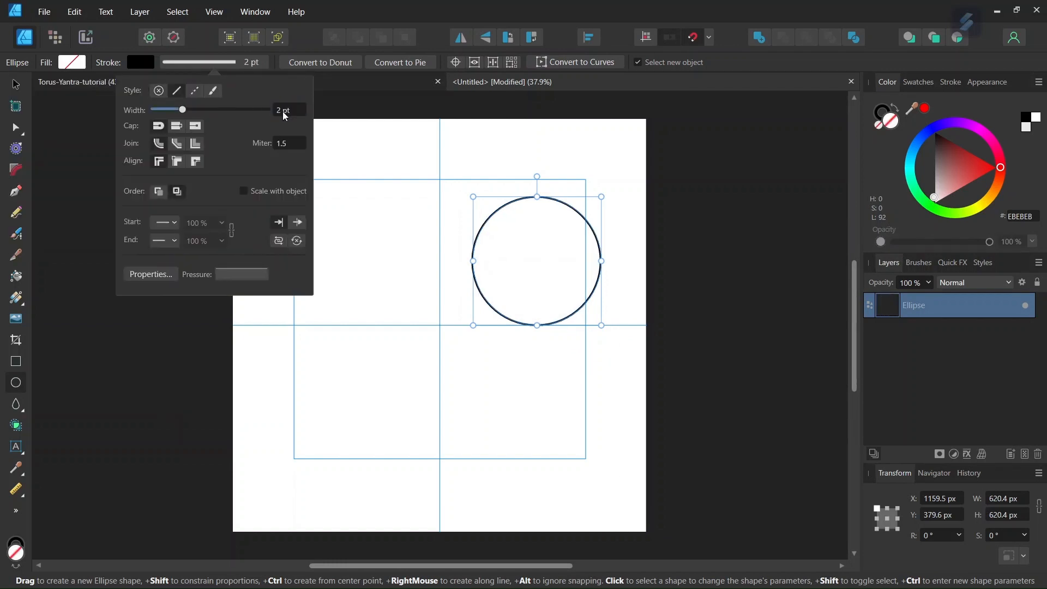
pyautogui.click(14, 85)
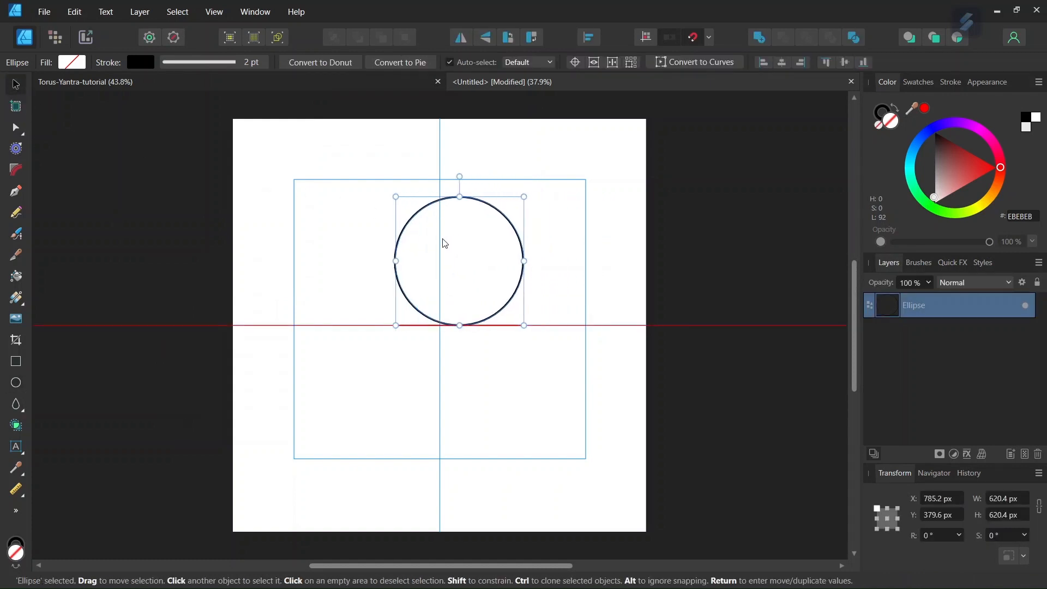
# Move the circle onto the vertical guide, bottom point at 1000, 1000 px
pyautogui.moveTo(458, 260); pyautogui.dragTo(414, 267)
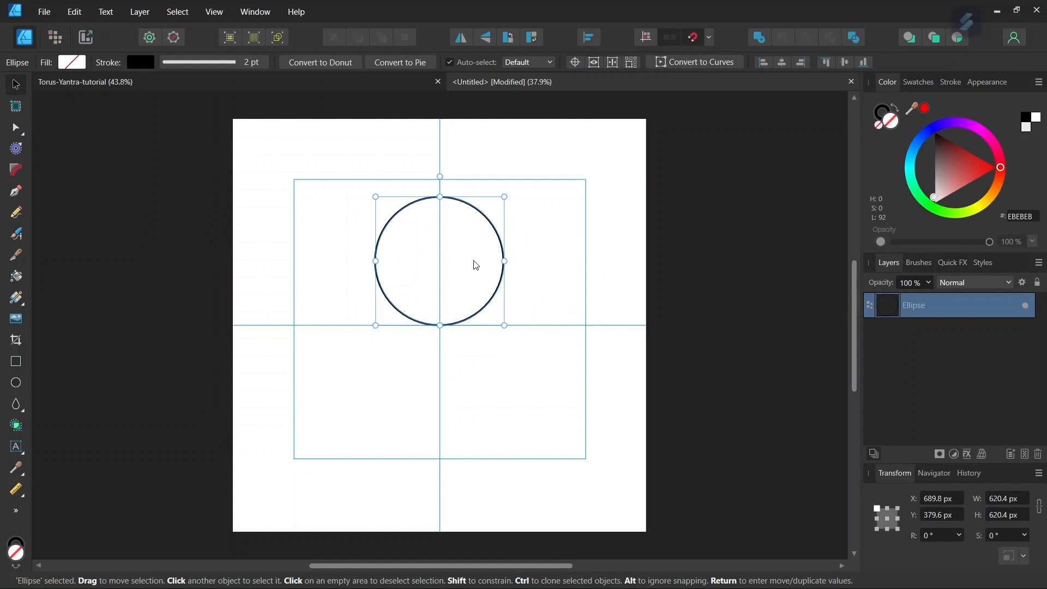
pyautogui.moveTo(575, 62)
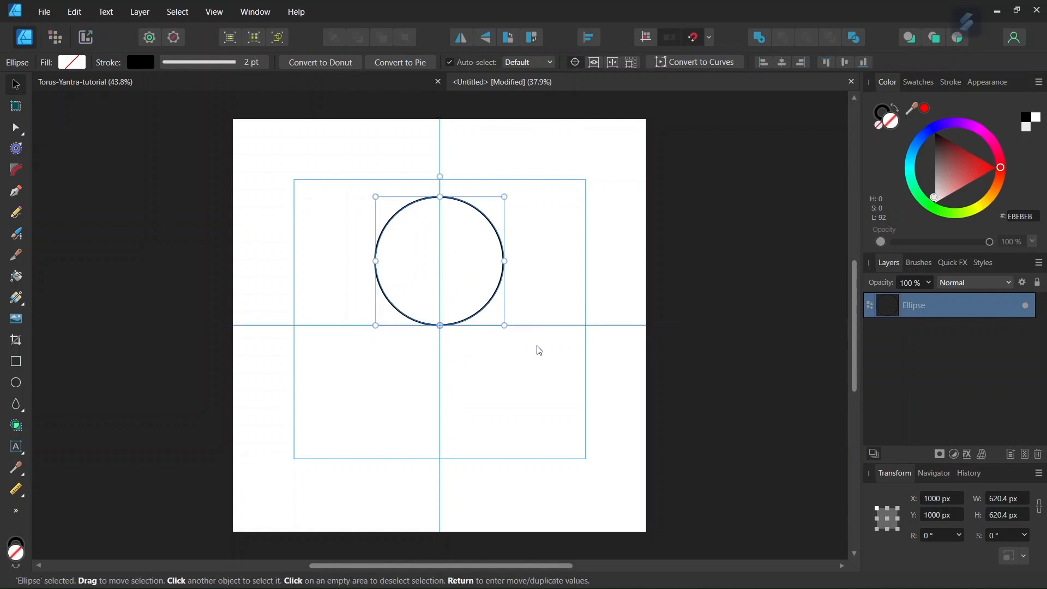
pyautogui.moveTo(903, 484)
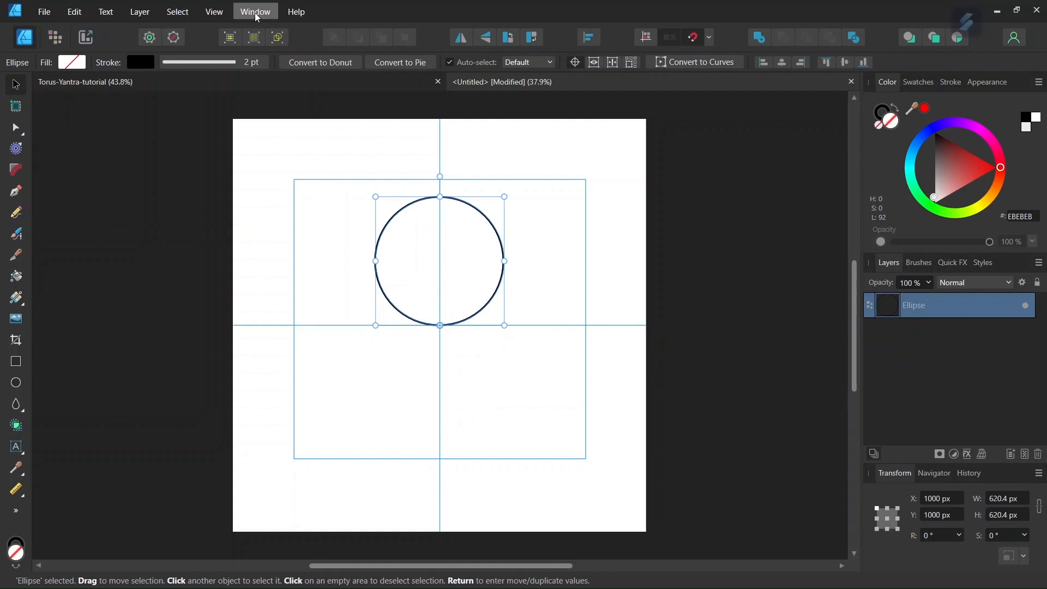
pyautogui.click(255, 11)
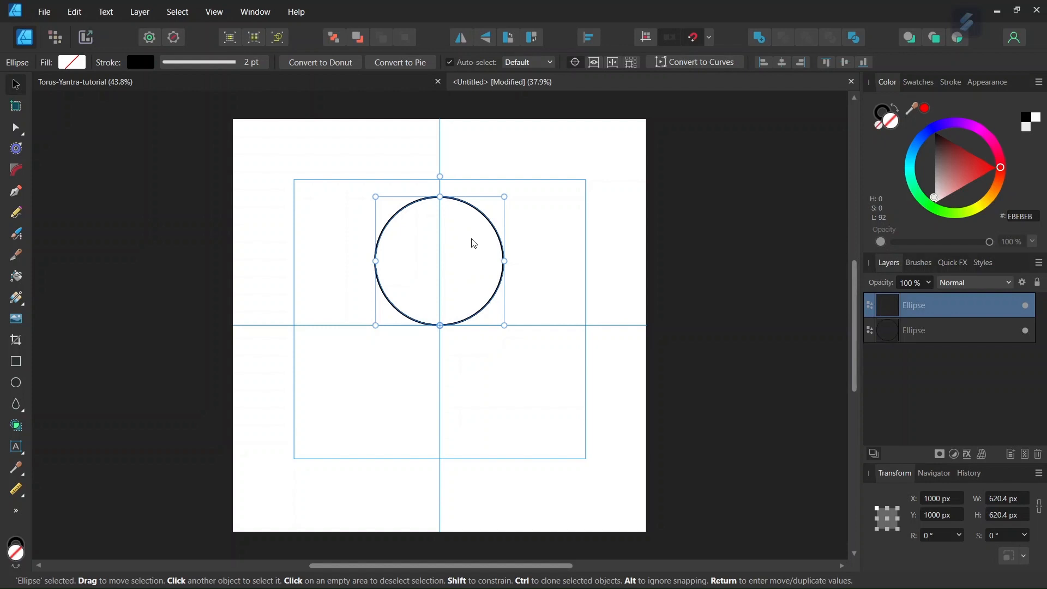
pyautogui.moveTo(667, 367)
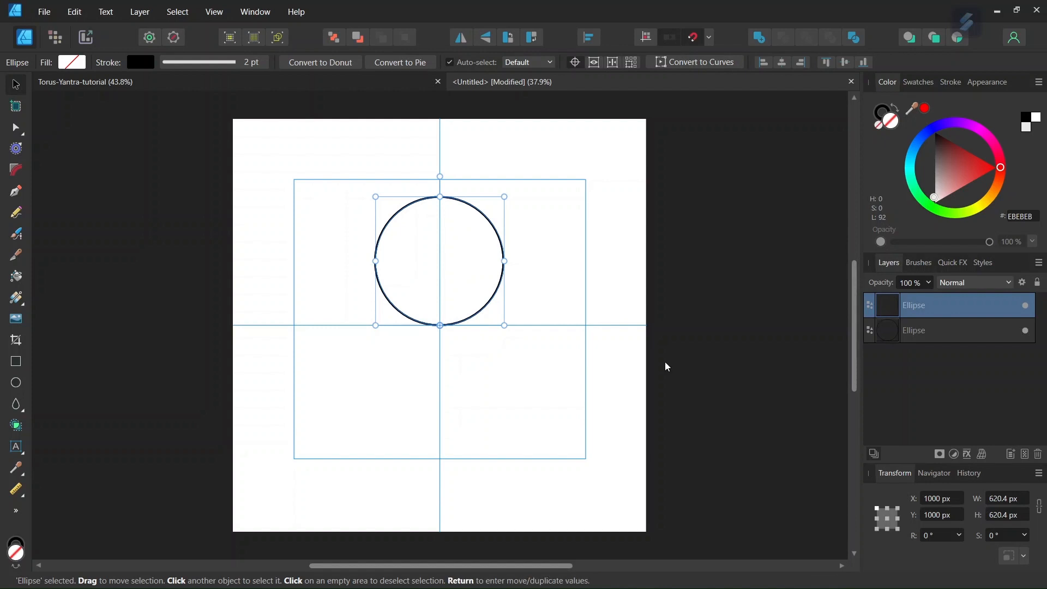
# Rotate the duplicated circle by 30° in the Transform panel's rotation field
pyautogui.click(938, 534)
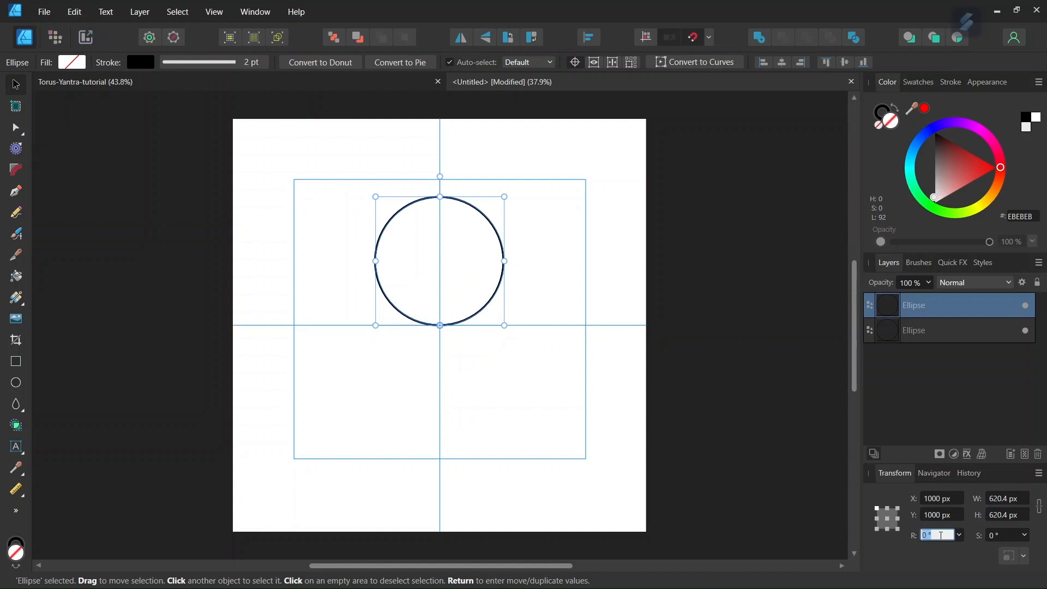
pyautogui.write('30')
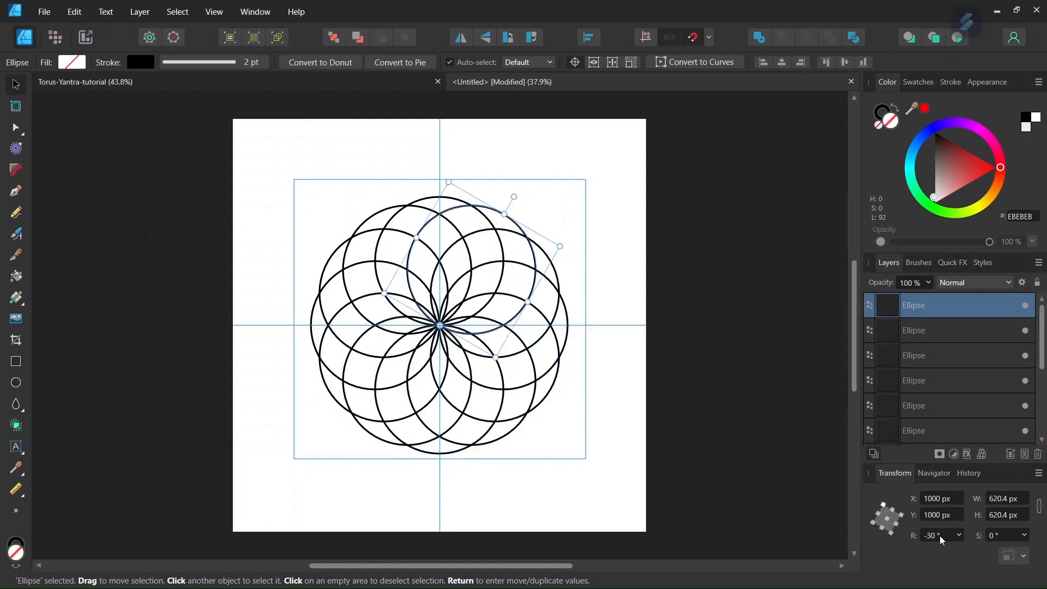
pyautogui.moveTo(279, 218)
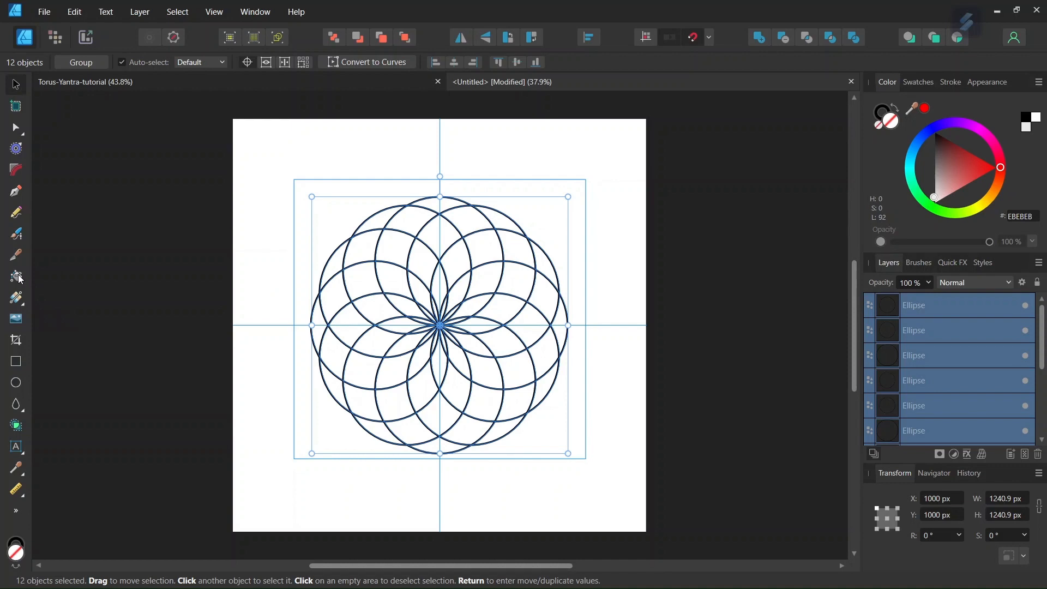
pyautogui.moveTo(16, 277)
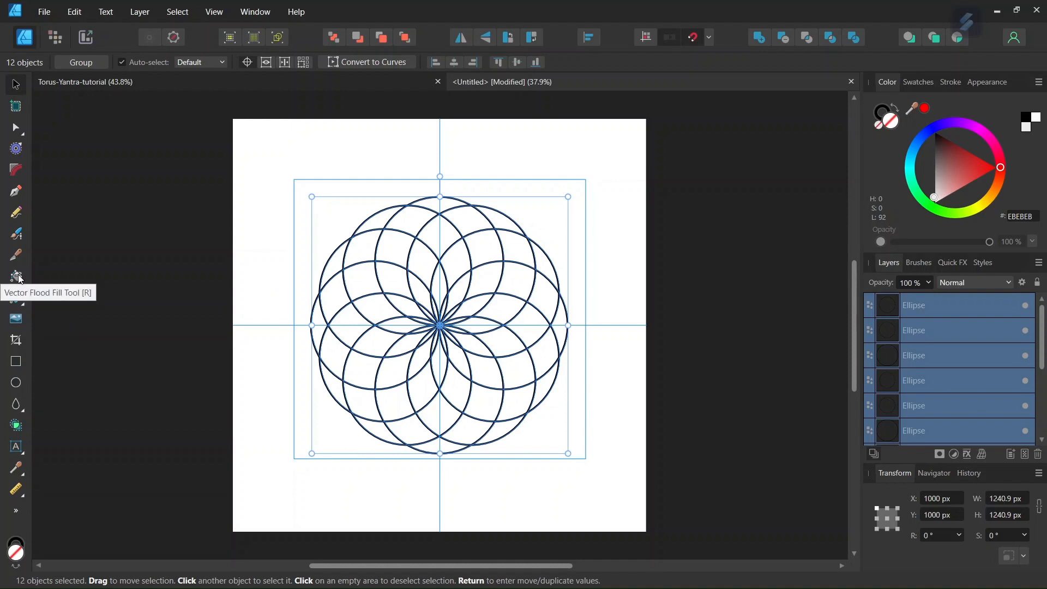
# Select the Vector Flood Fill Tool and show the Color panel as sliders
pyautogui.click(16, 277)
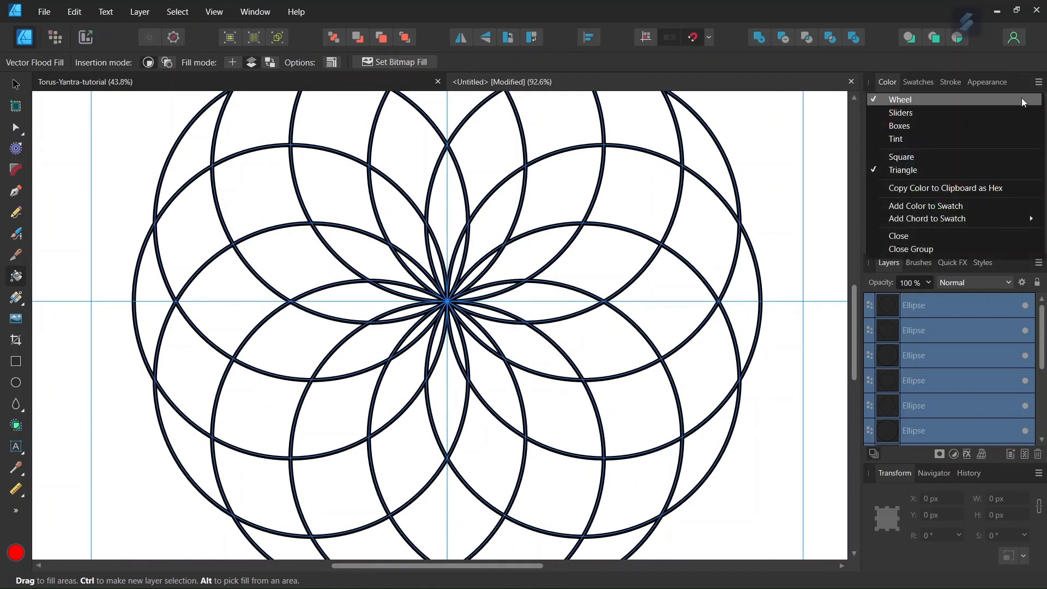
pyautogui.click(901, 112)
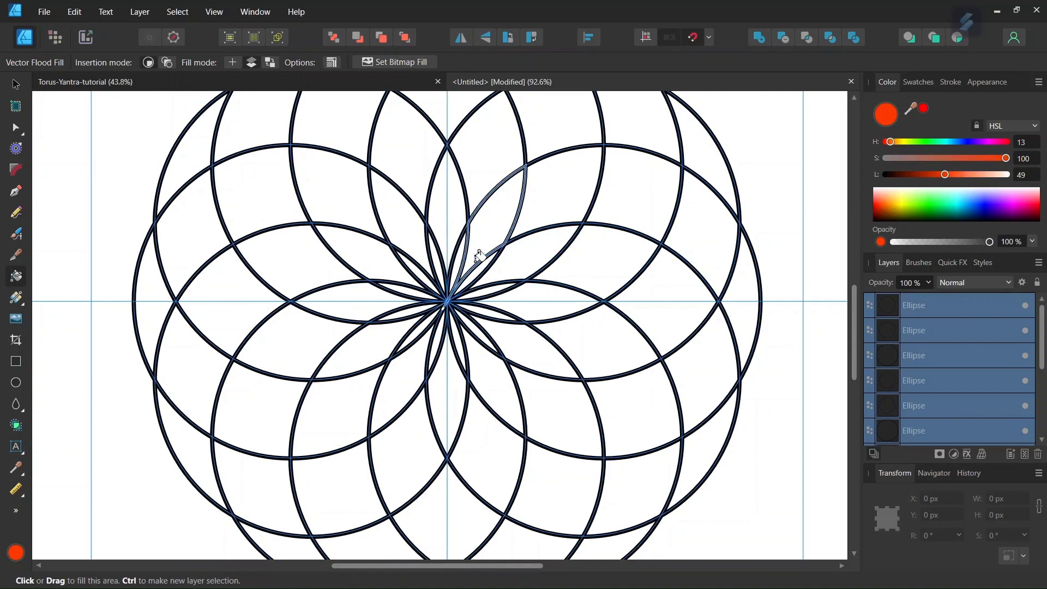
# Fill the centre petals orange-red, the second ring orange, the third ring yellow-green
pyautogui.click(431, 262)
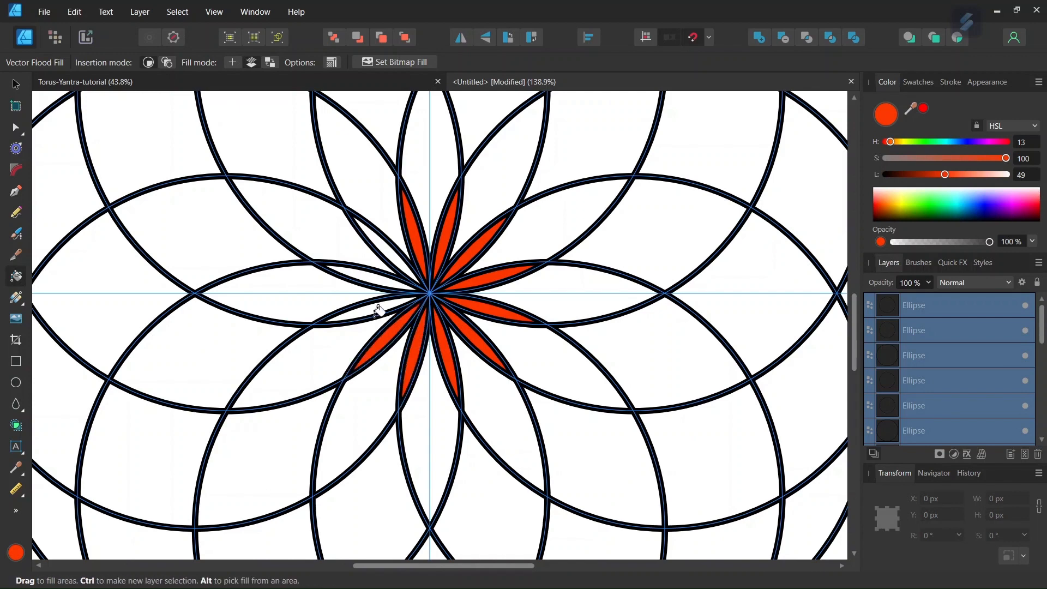
pyautogui.click(387, 250)
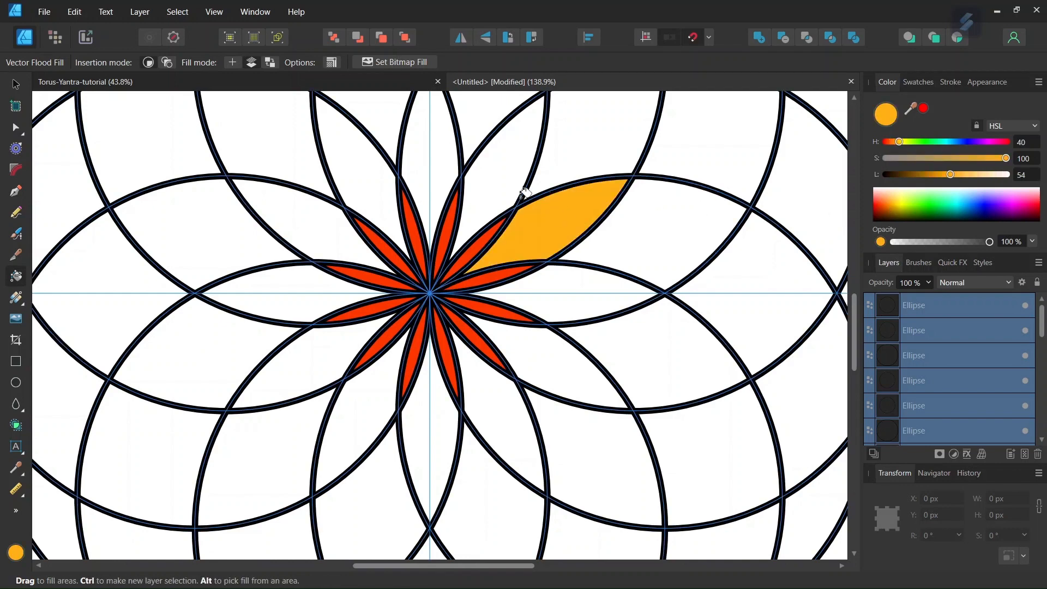
pyautogui.click(347, 167)
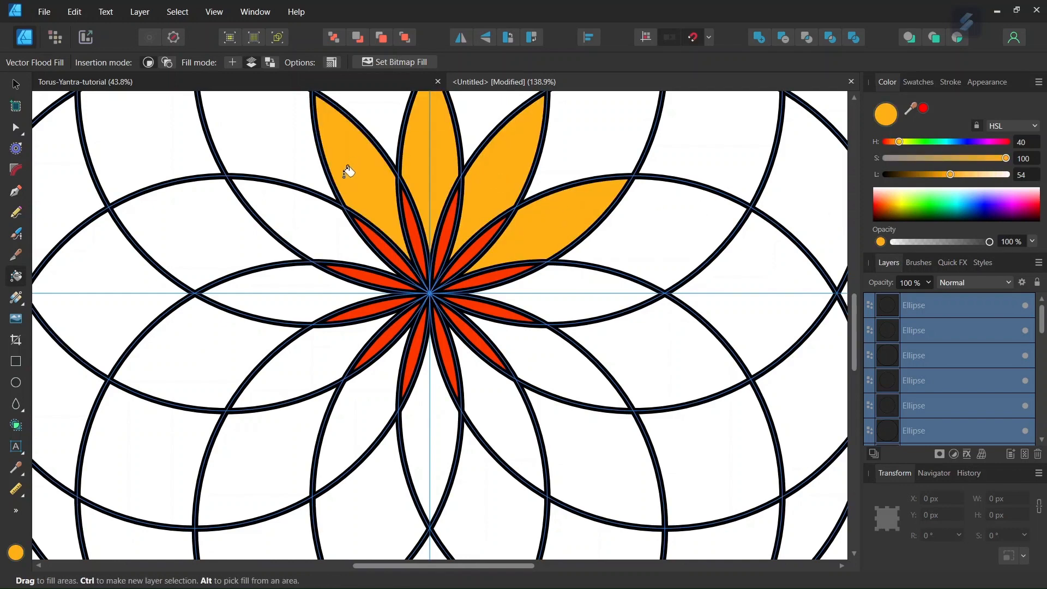
pyautogui.click(336, 351)
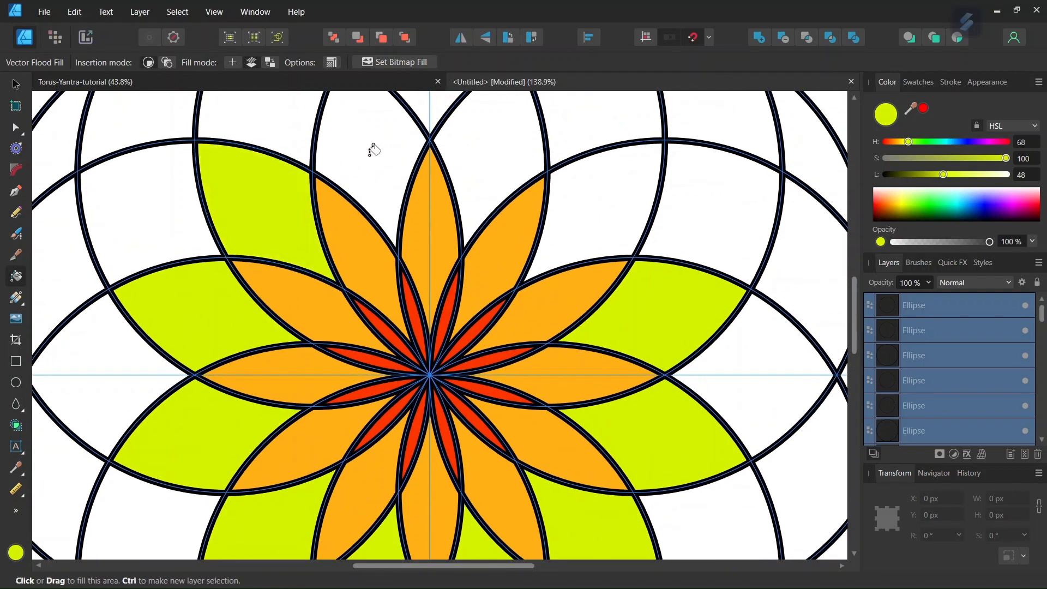
pyautogui.click(375, 151)
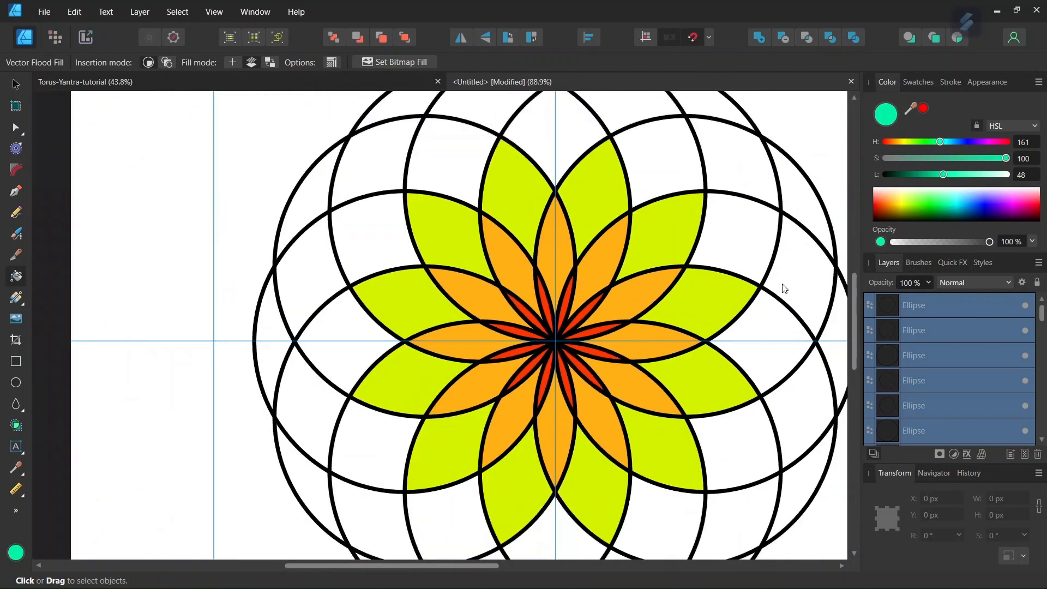
# Fill the next ring green, then pick blue and magenta for the outer rings
pyautogui.click(550, 137)
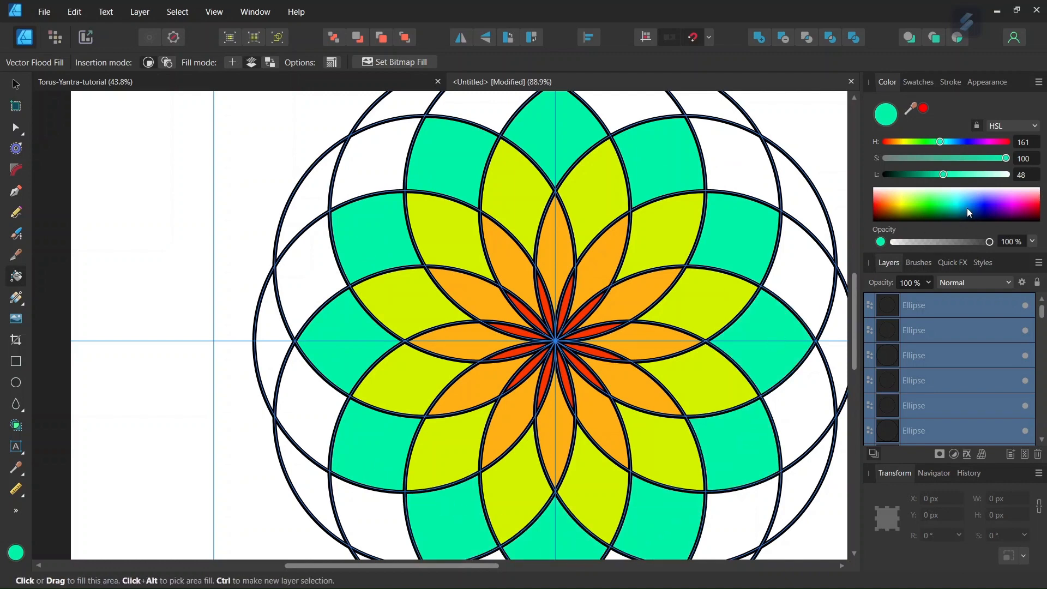
pyautogui.click(750, 152)
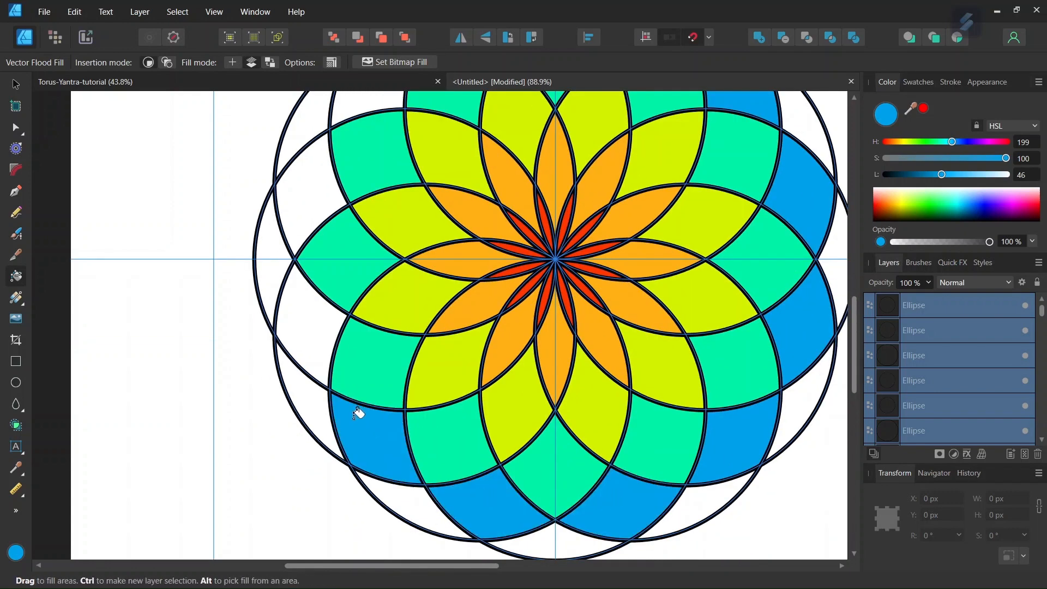
pyautogui.scroll(-3)
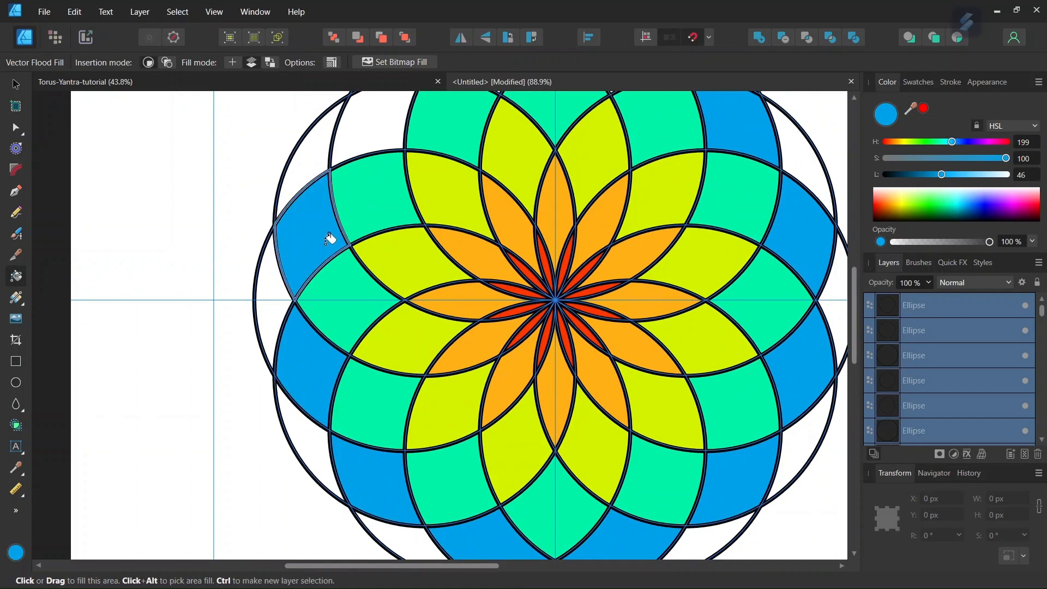
pyautogui.scroll(-3)
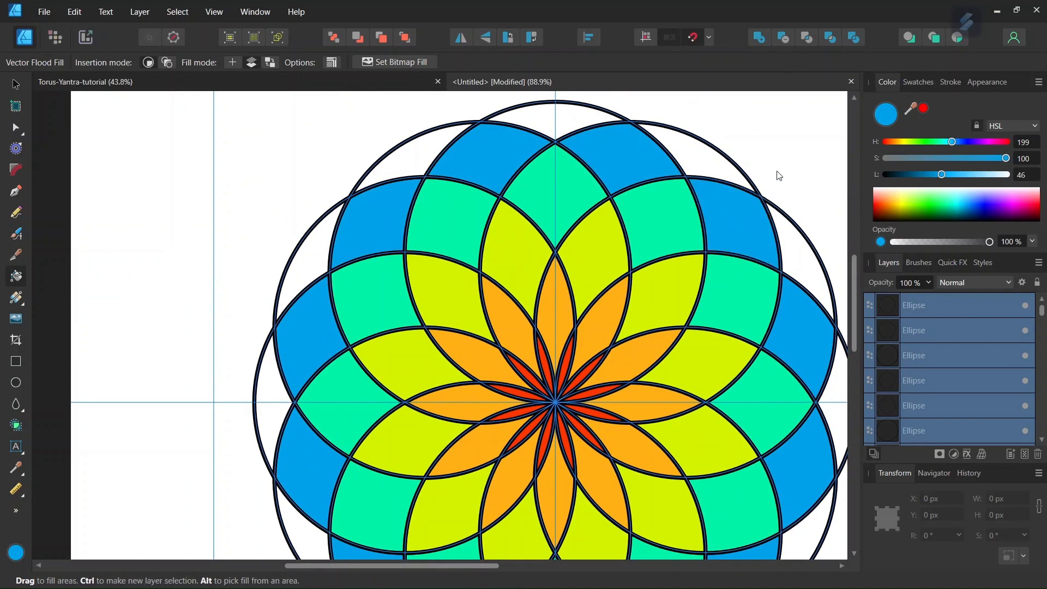
pyautogui.moveTo(1012, 212)
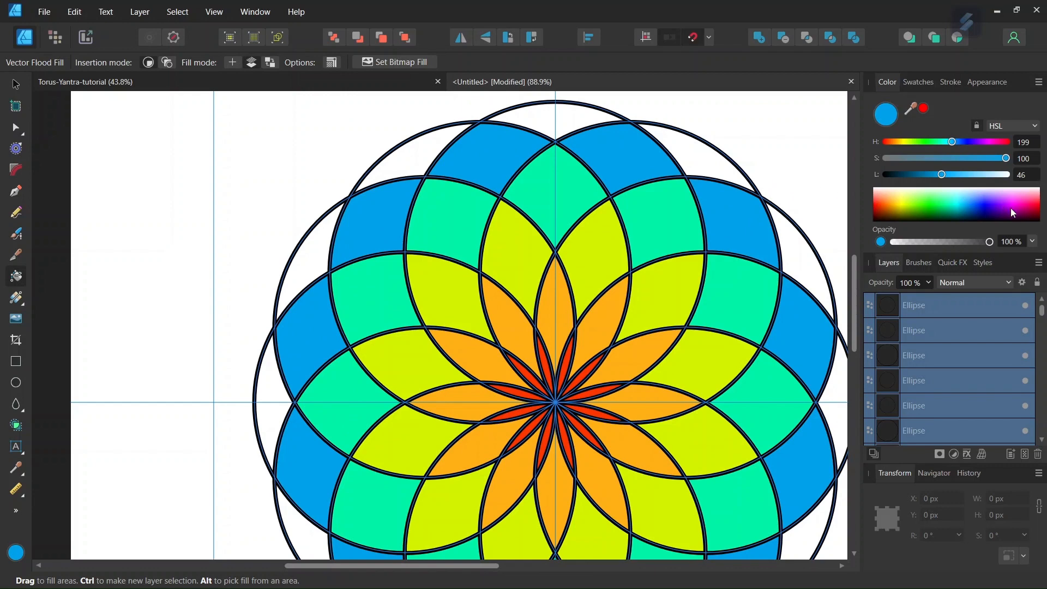
pyautogui.click(555, 122)
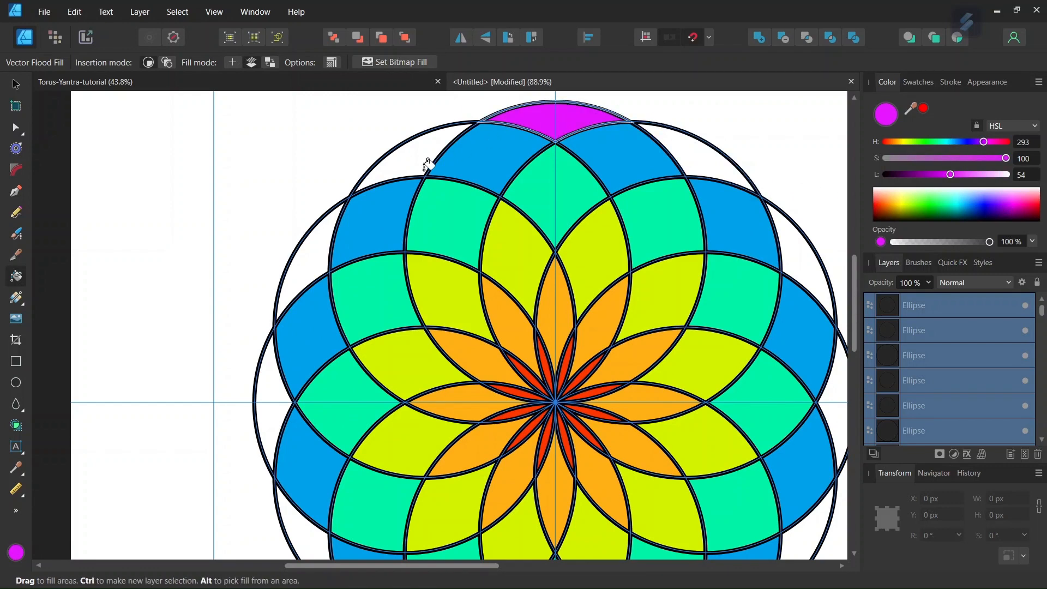